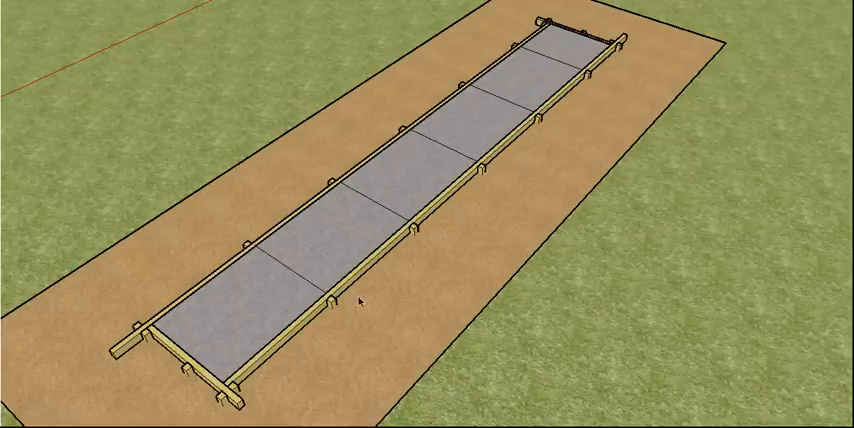
pyautogui.moveTo(492, 36)
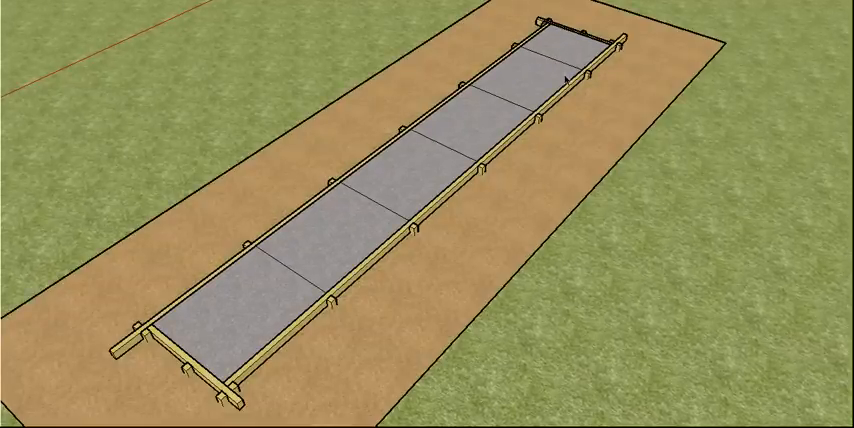
pyautogui.moveTo(226, 318)
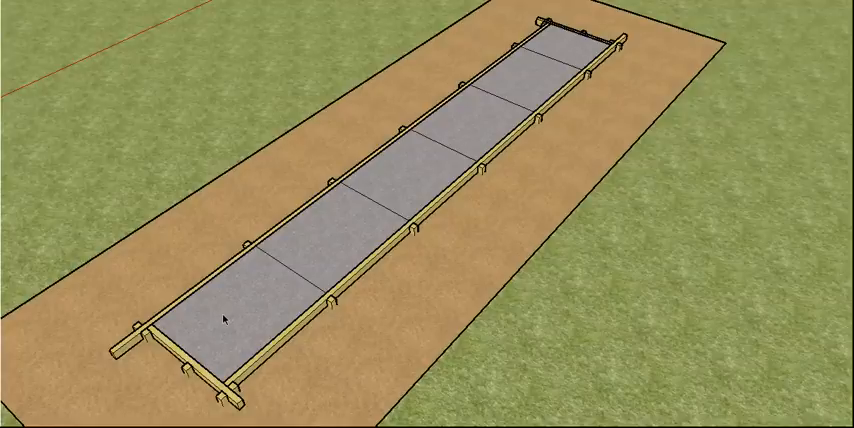
pyautogui.moveTo(564, 56)
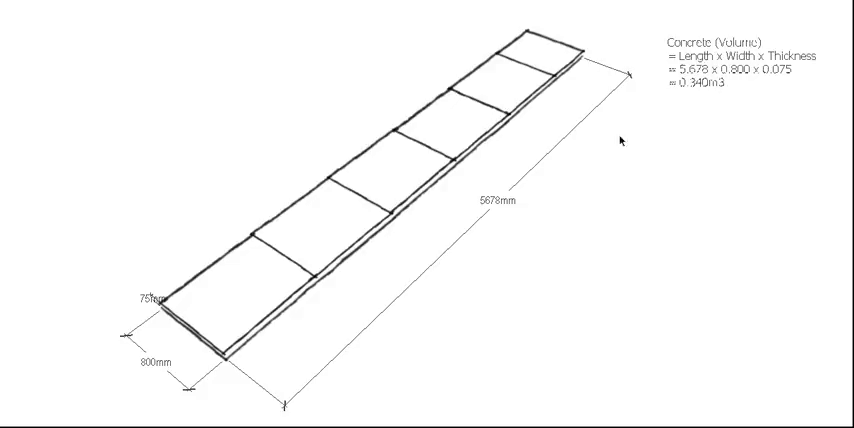
pyautogui.moveTo(744, 72)
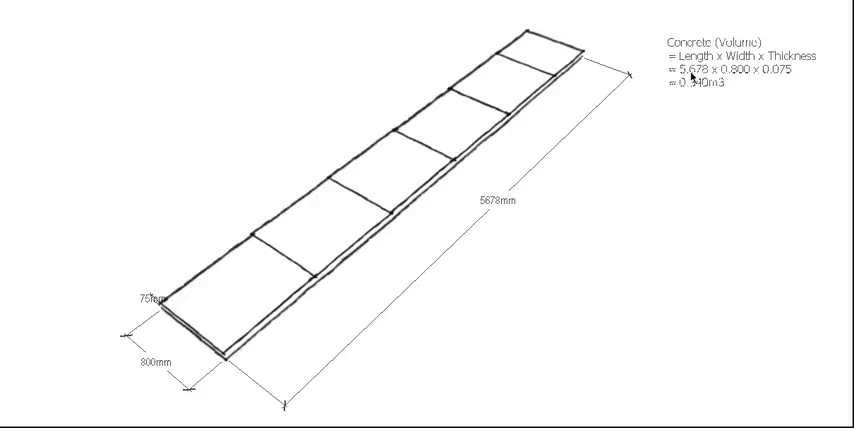
pyautogui.moveTo(768, 76)
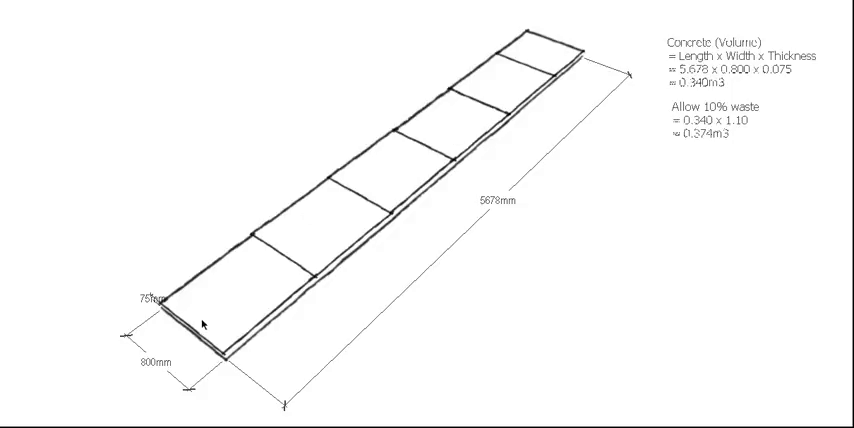
pyautogui.moveTo(516, 76)
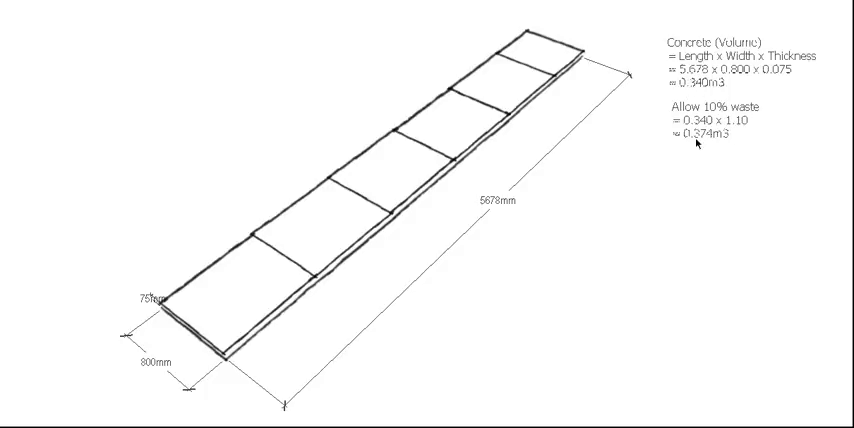
pyautogui.moveTo(710, 168)
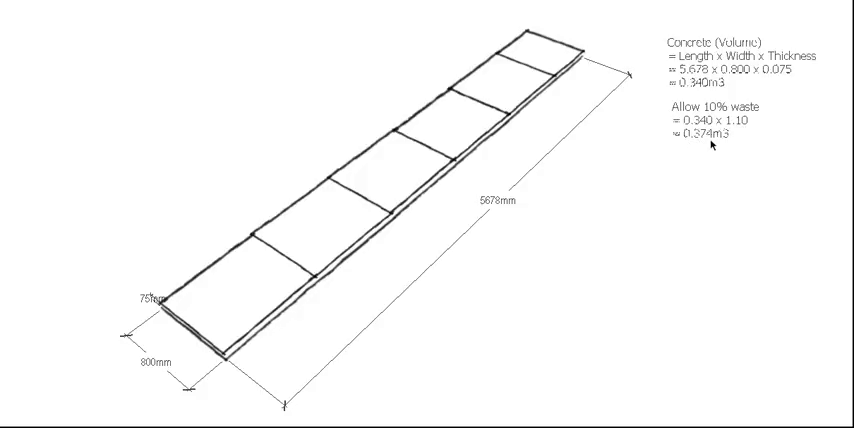
pyautogui.moveTo(712, 144)
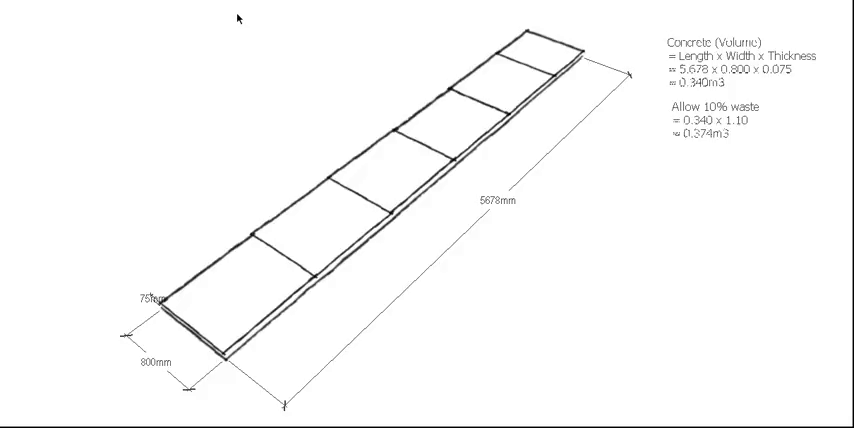
pyautogui.moveTo(448, 80)
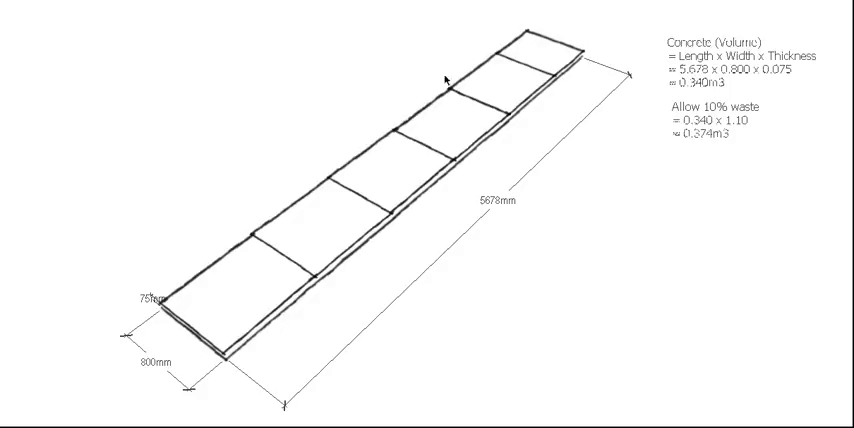
pyautogui.moveTo(710, 144)
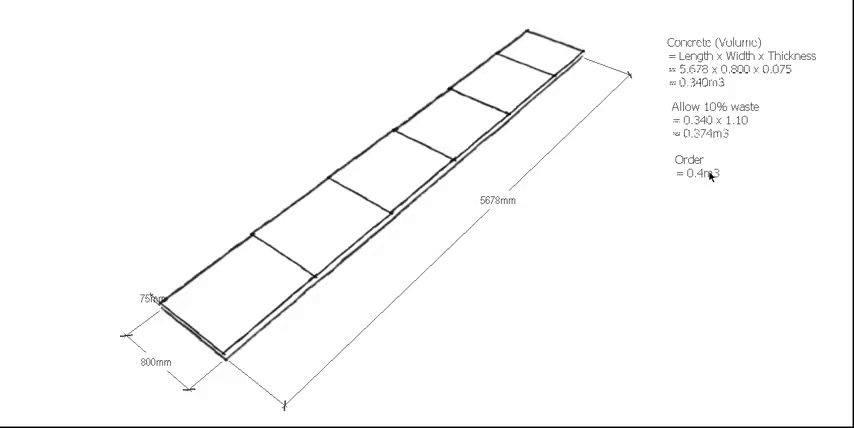
pyautogui.moveTo(708, 166)
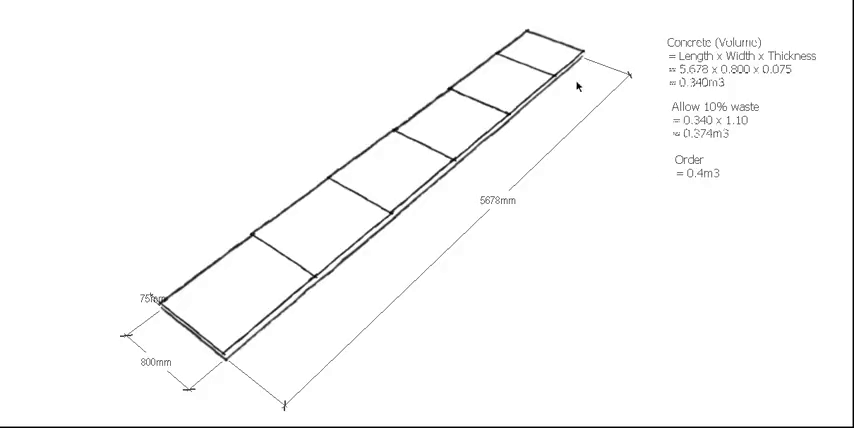
pyautogui.moveTo(644, 62)
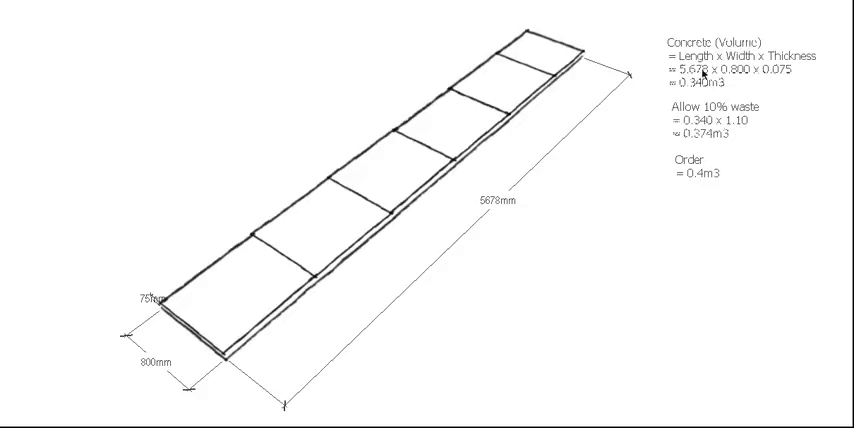
pyautogui.moveTo(696, 196)
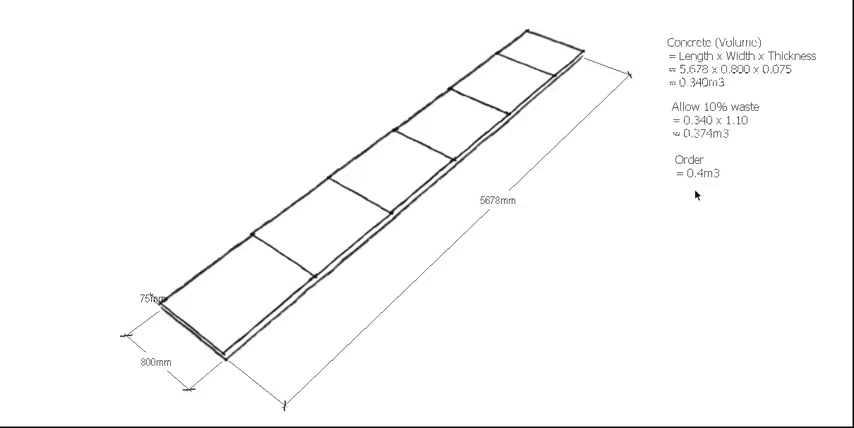
pyautogui.moveTo(492, 140)
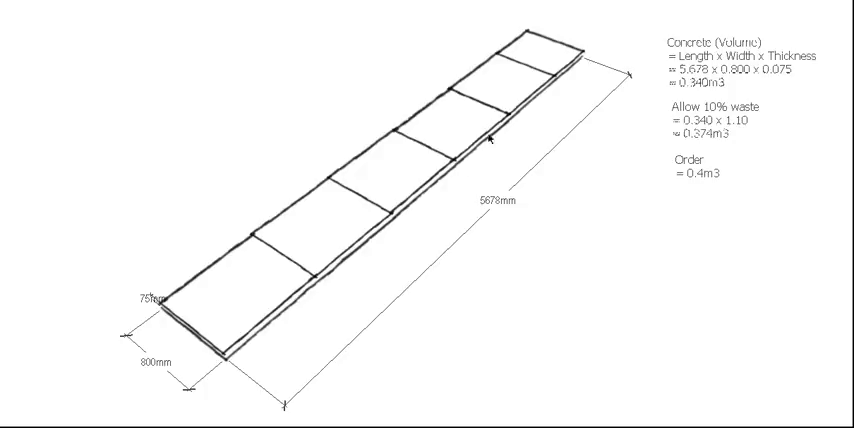